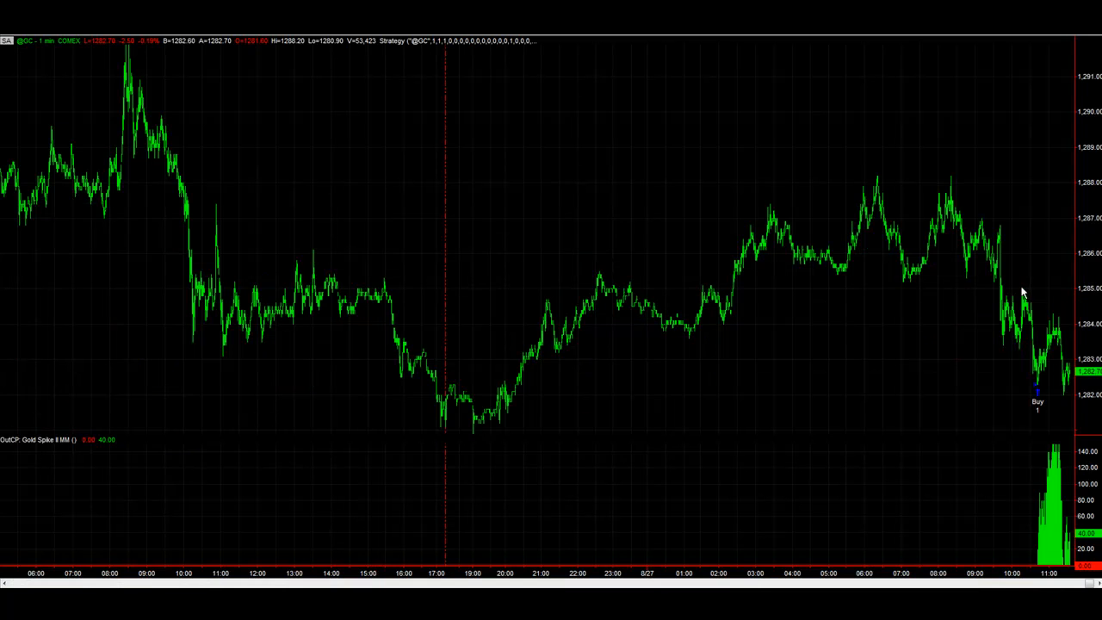
mouse_move(1024, 293)
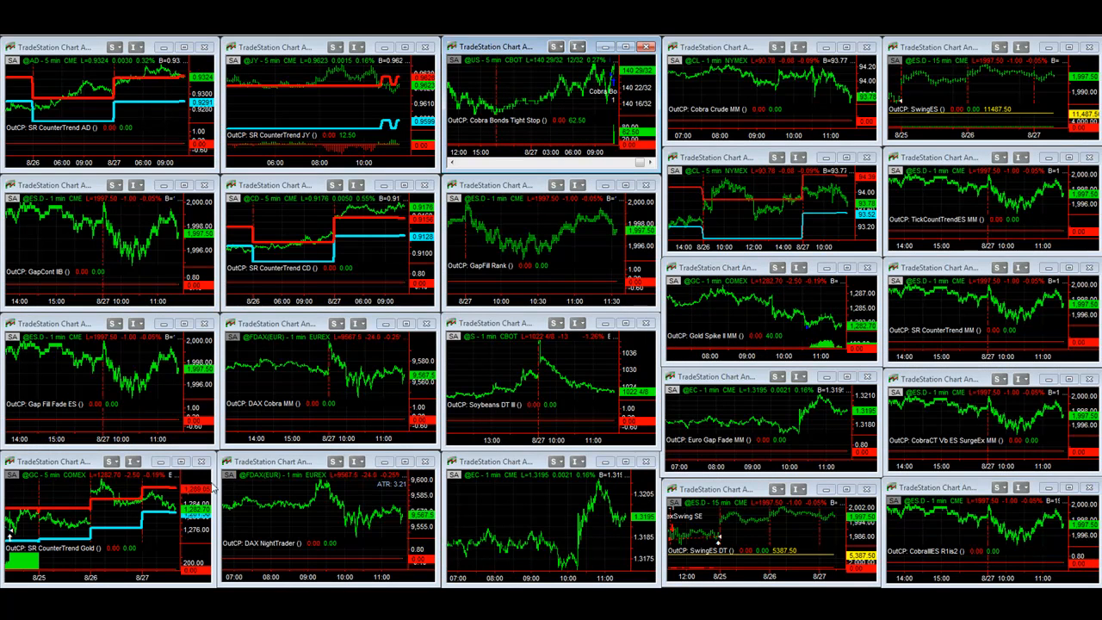
mouse_move(496, 365)
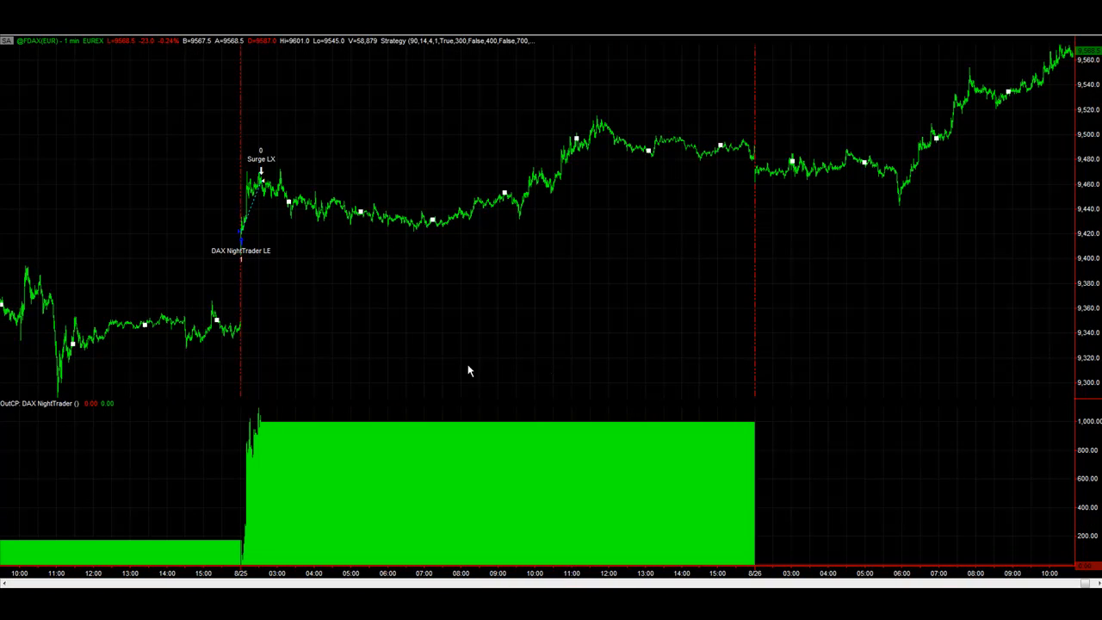
Scroll across to bring the DAX NightTrader strategy chart into view for review
scroll("left", 3)
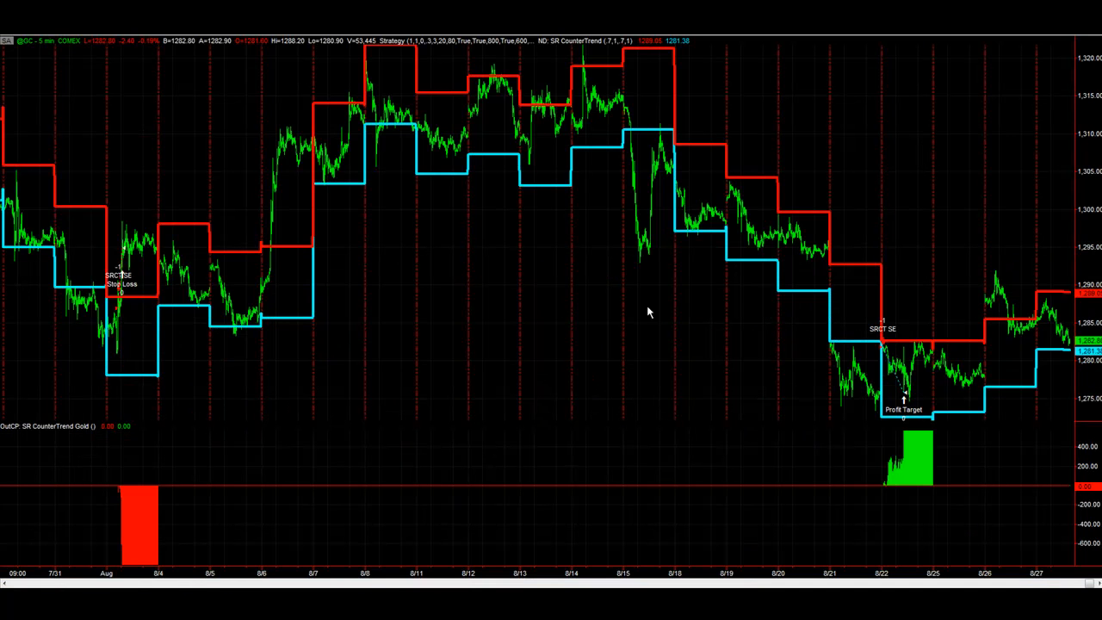
mouse_move(880, 347)
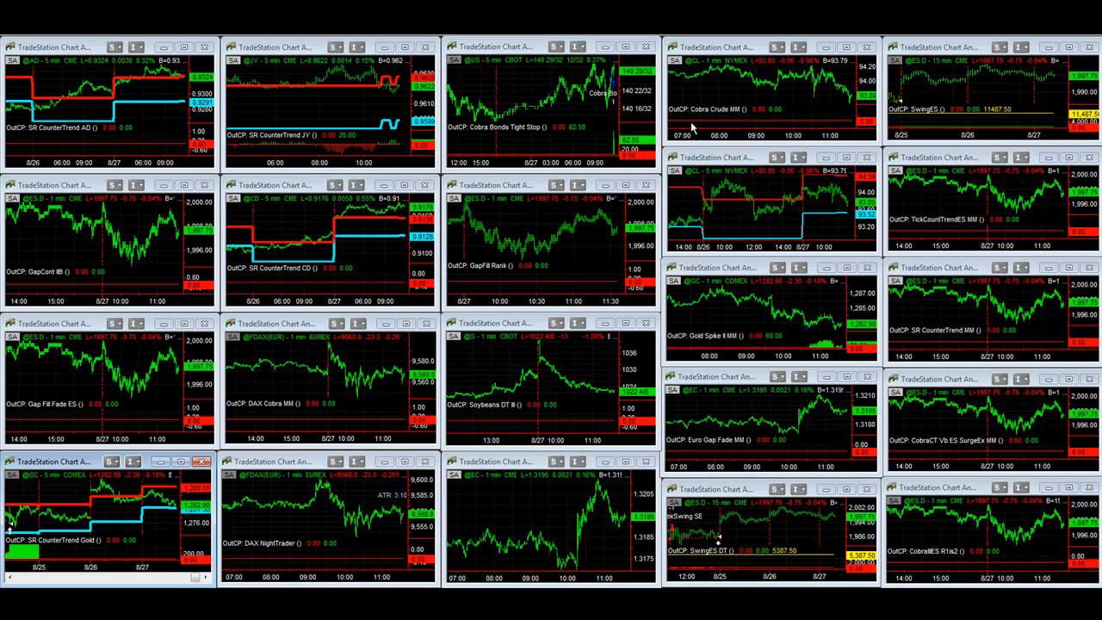
mouse_move(1059, 95)
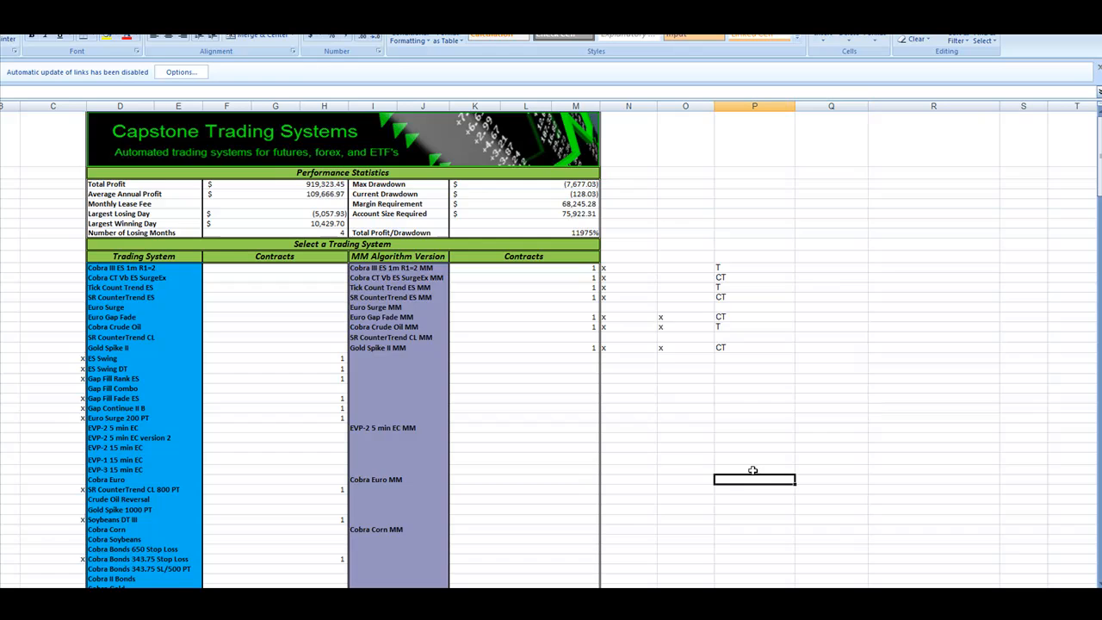
scroll("down", 3)
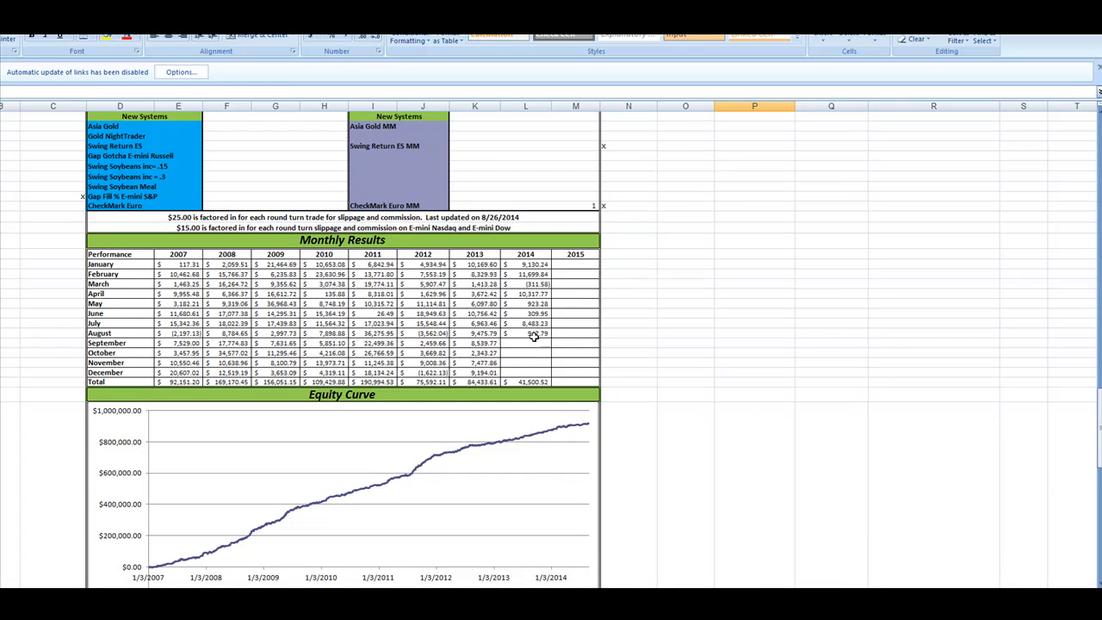
scroll("down", 3)
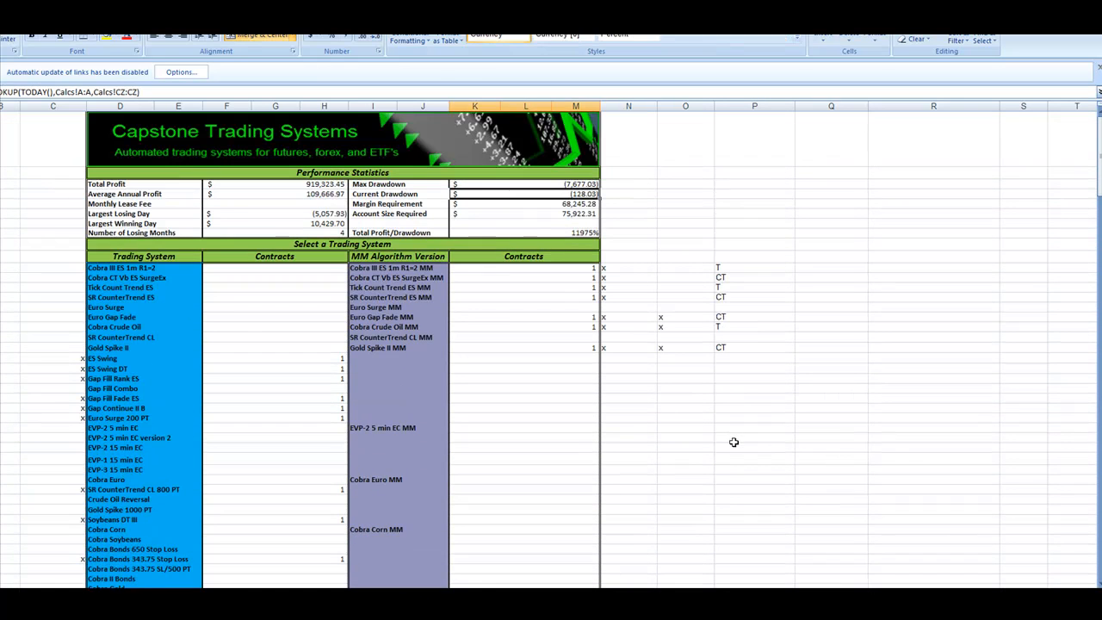
mouse_move(730, 421)
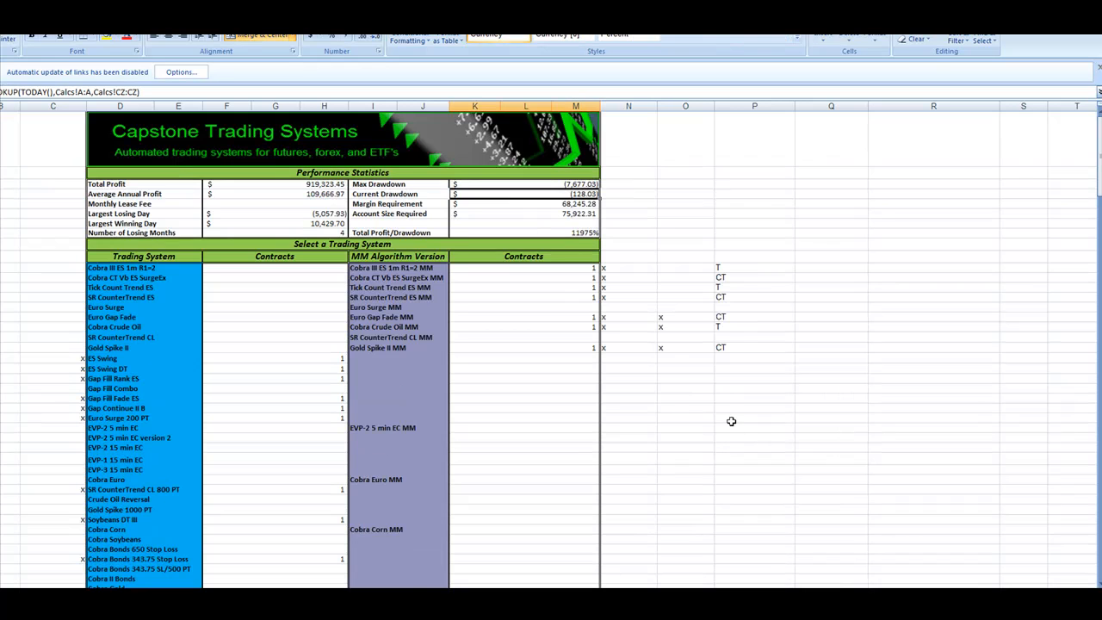
scroll("down", 3)
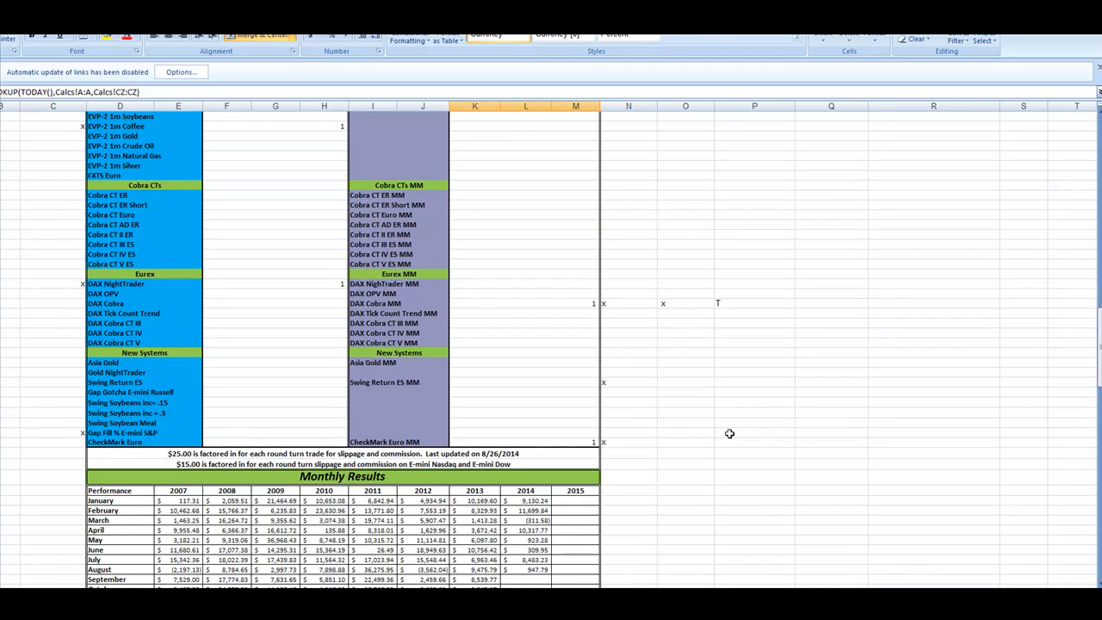
scroll("down", 3)
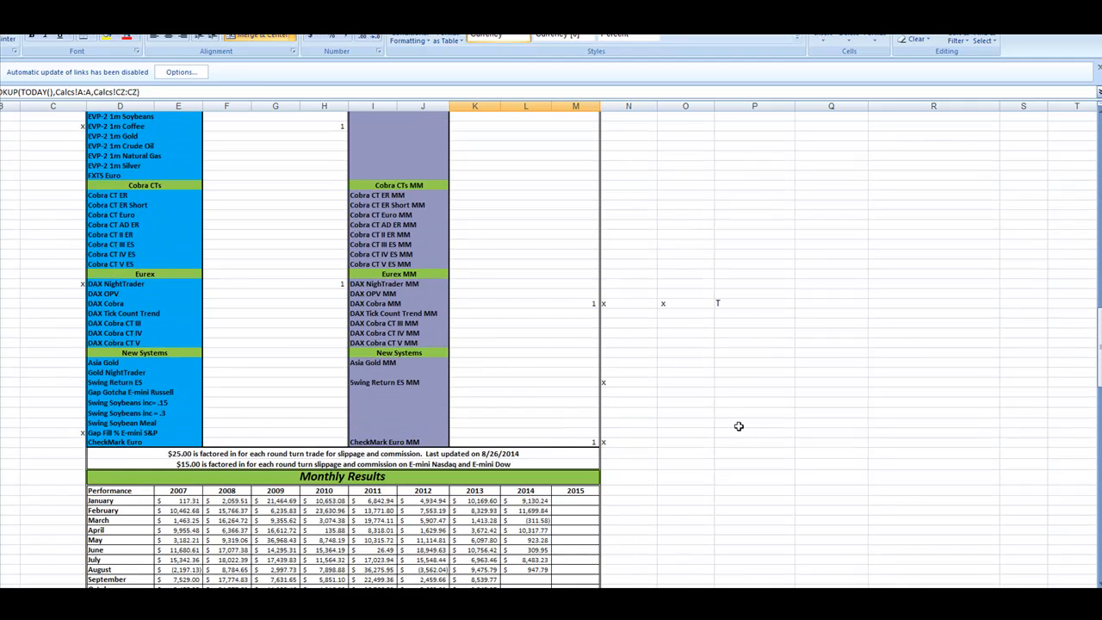
Set Swing Return ES MM to one contract and review total profit rising to about $958K
left_click(525, 383)
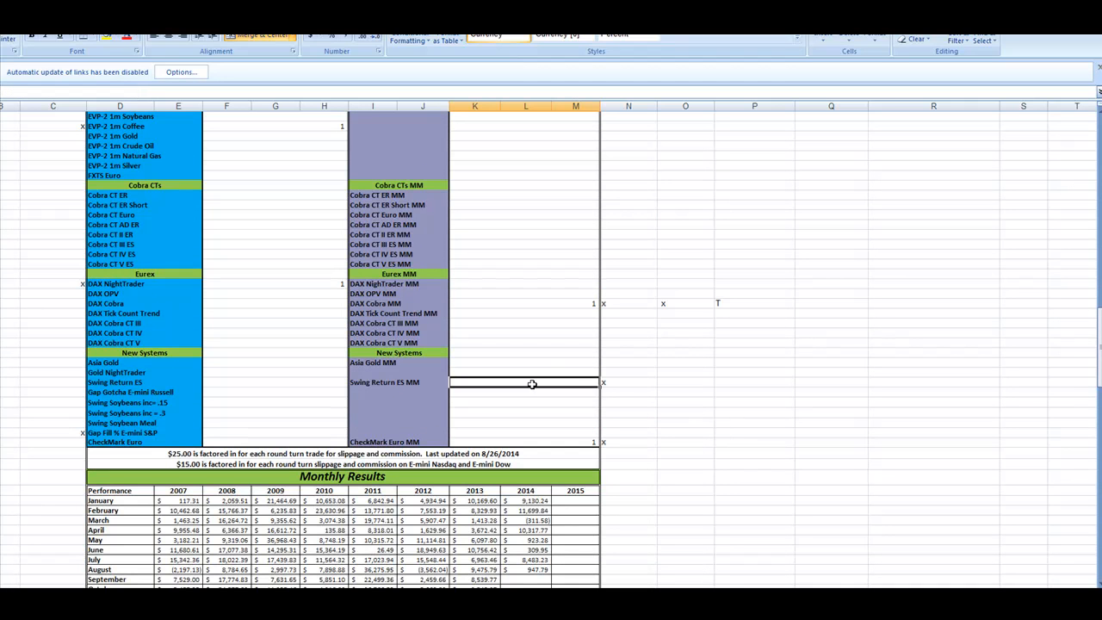
mouse_move(828, 441)
type("1")
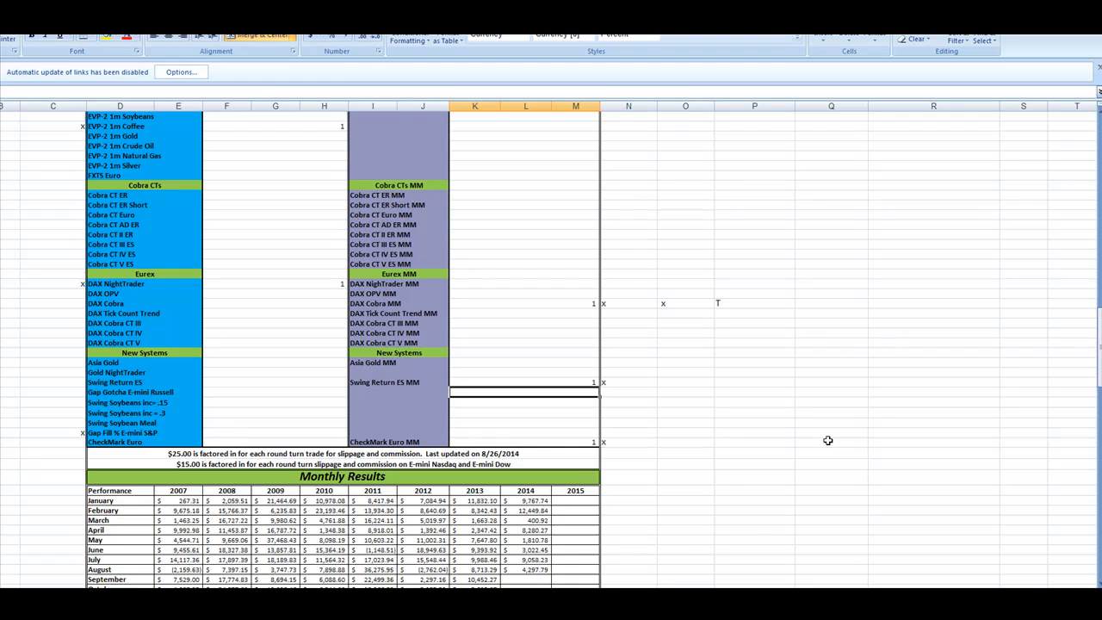
scroll("down", 3)
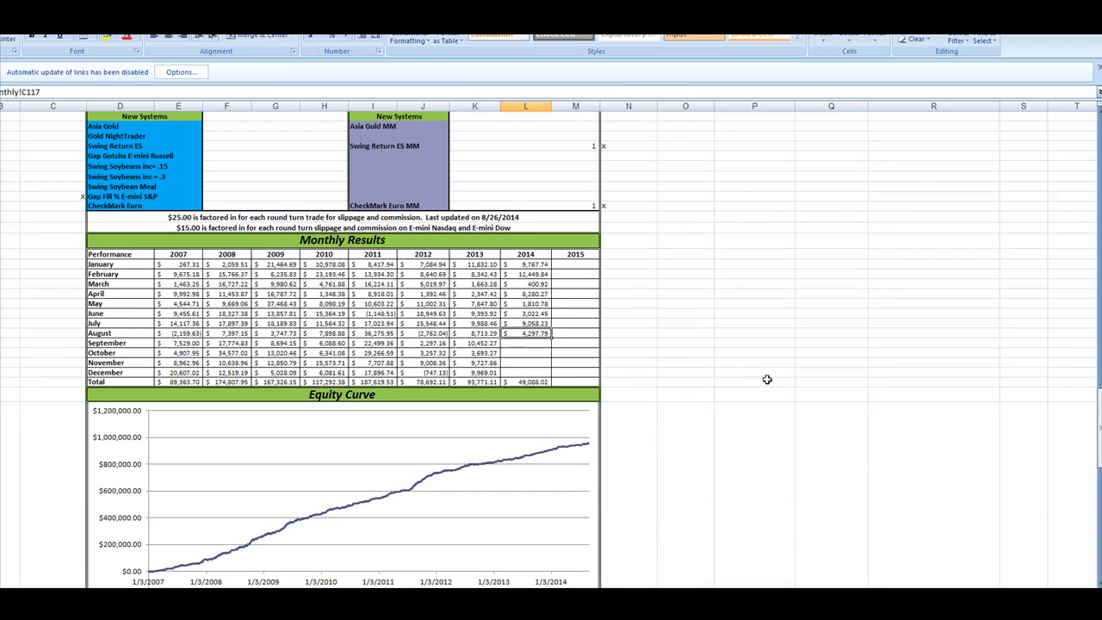
scroll("down", 3)
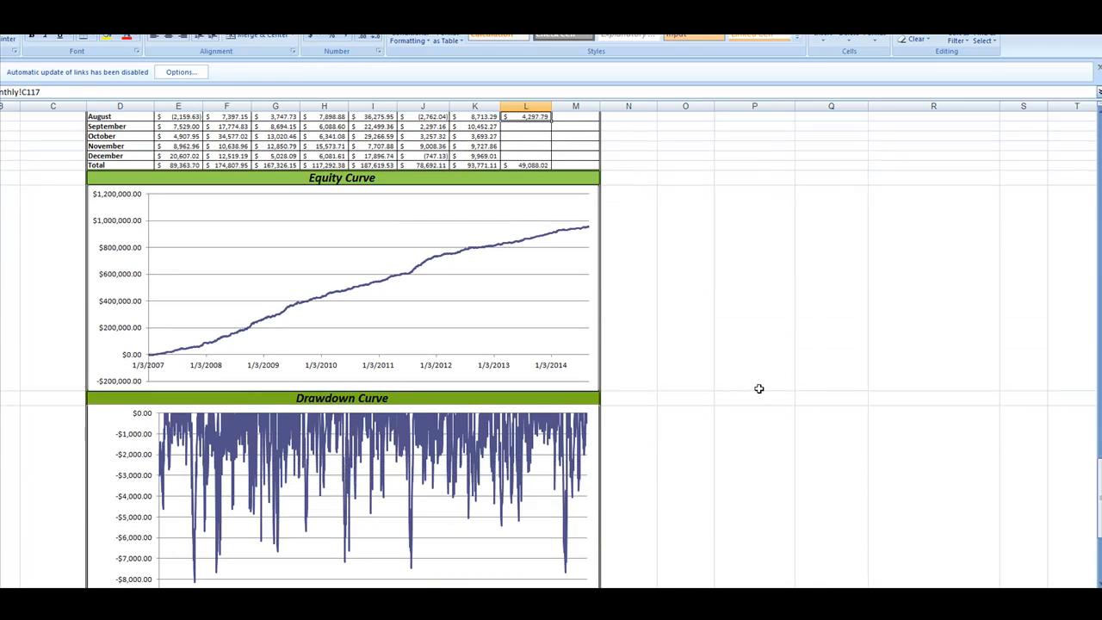
scroll("up", 3)
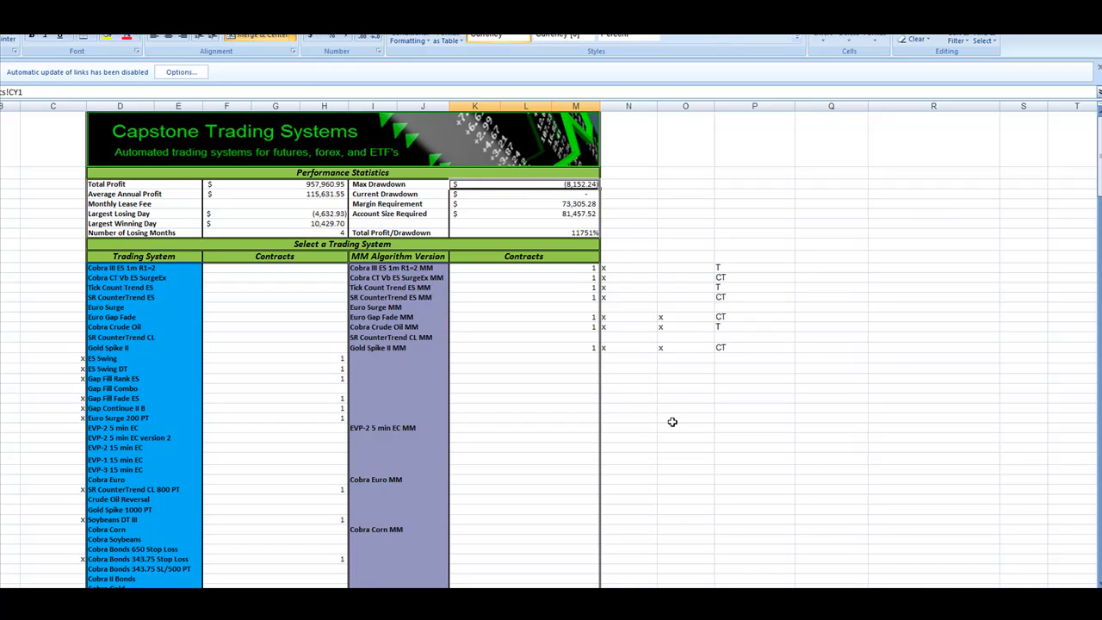
mouse_move(743, 441)
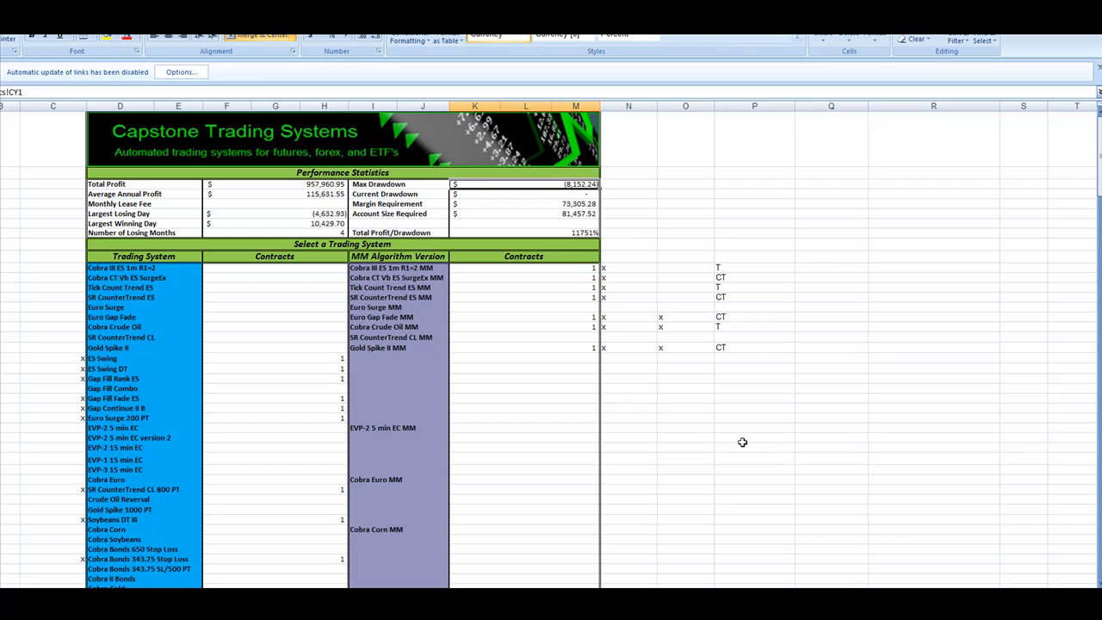
Scroll the portfolio sheet down to the Monthly Results table and top of the Equity Curve
scroll("down", 3)
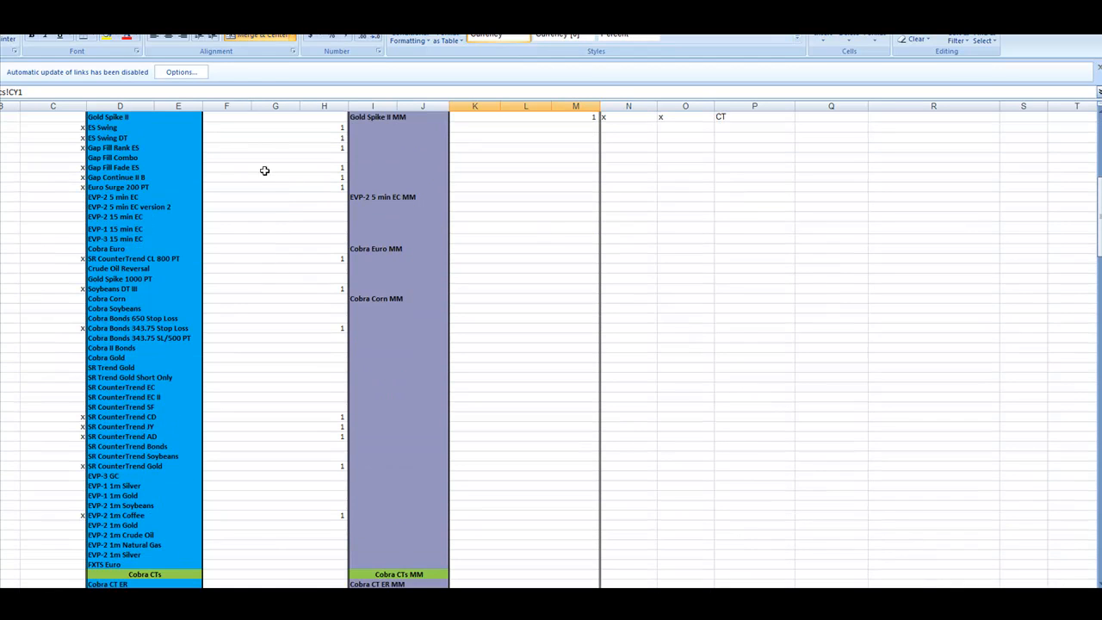
scroll("down", 3)
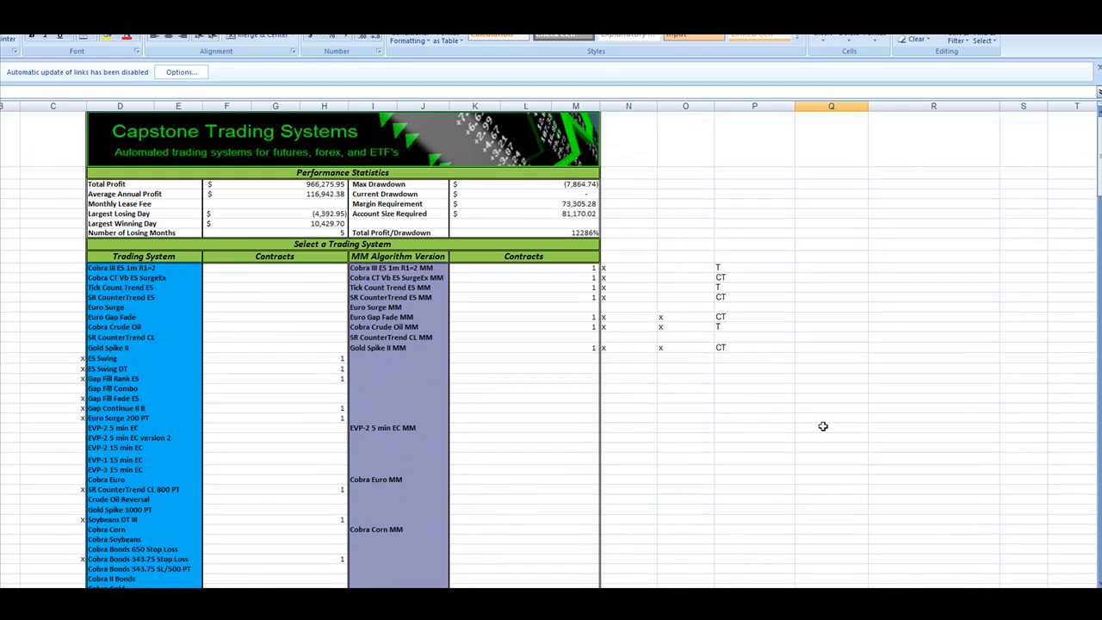
left_click(526, 183)
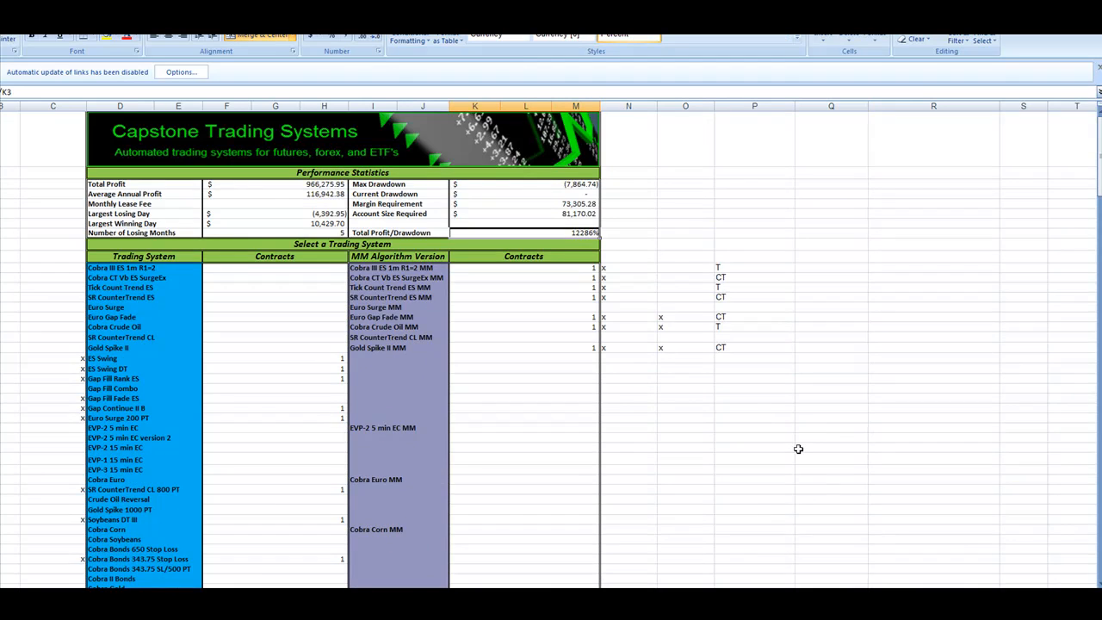
scroll("down", 3)
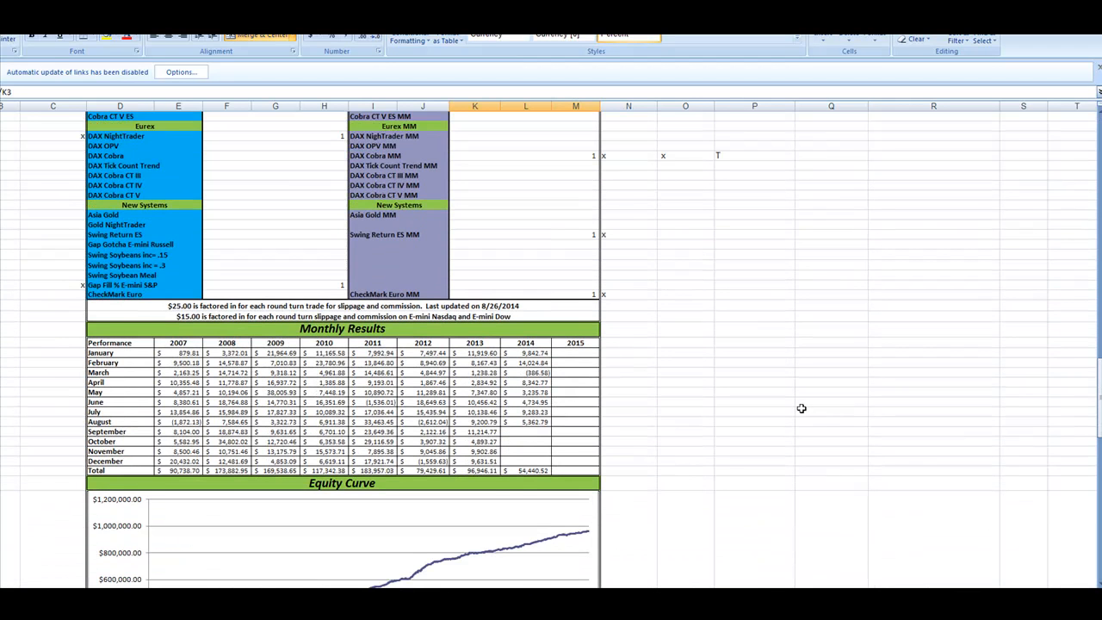
scroll("down", 3)
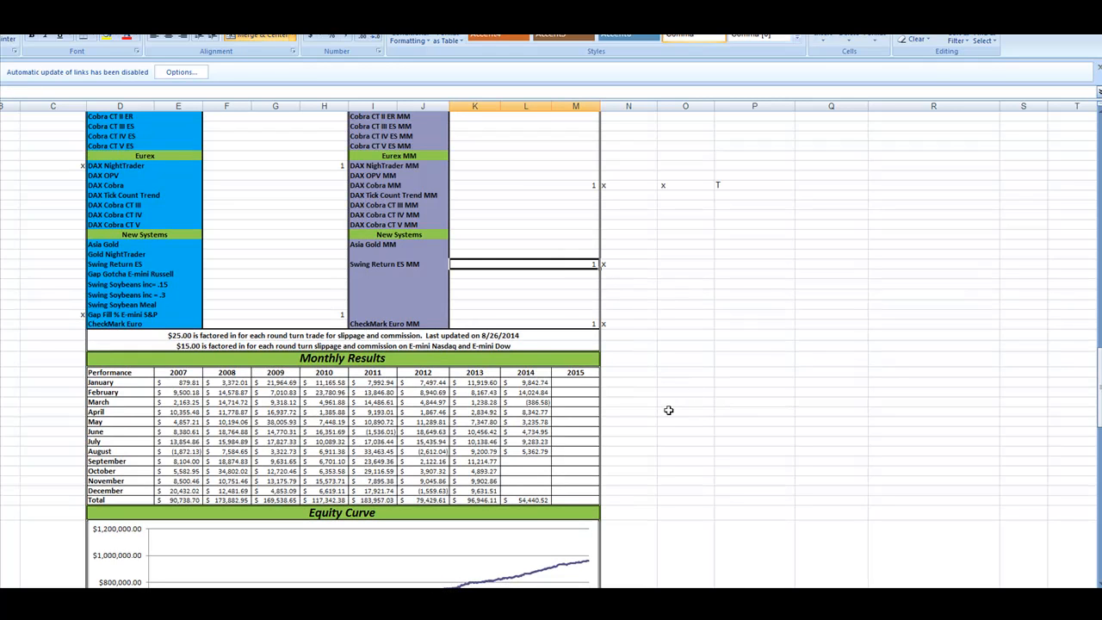
mouse_move(693, 410)
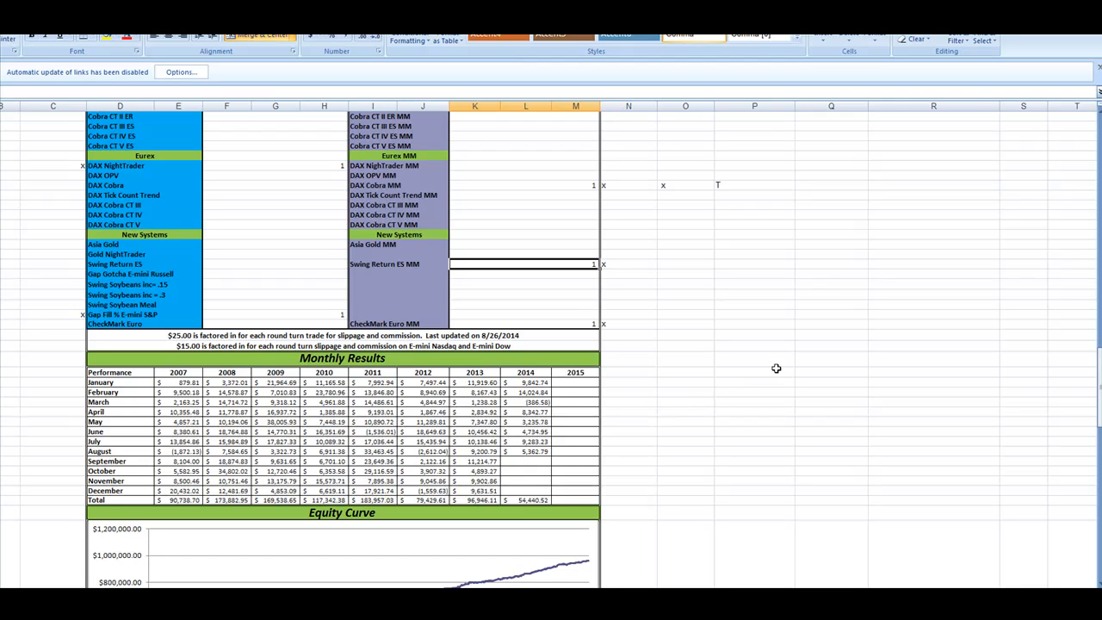
mouse_move(743, 351)
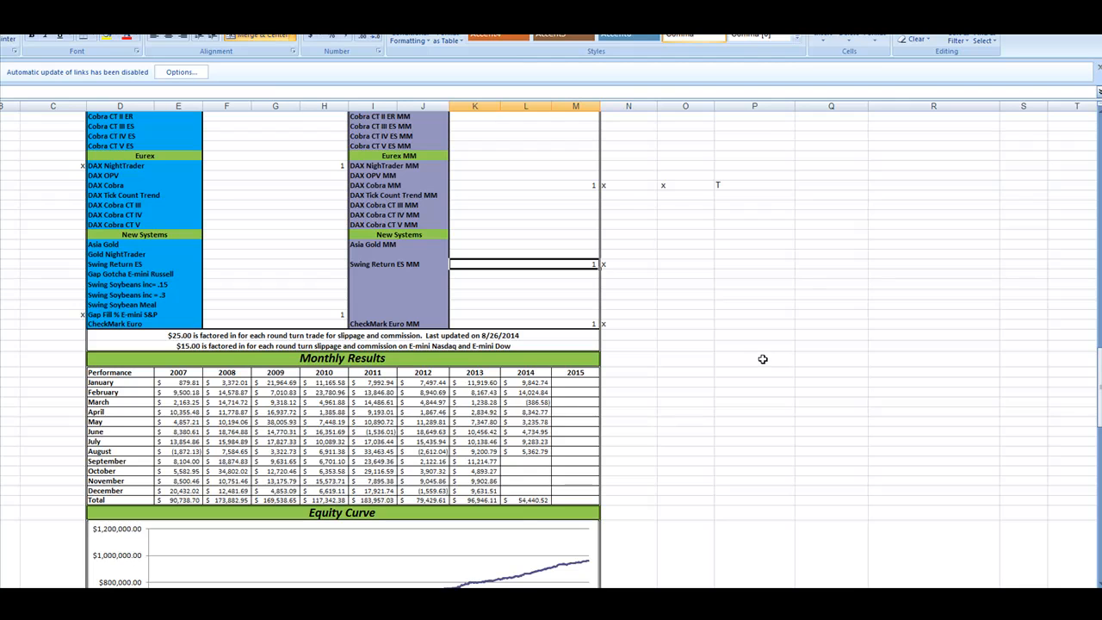
mouse_move(761, 353)
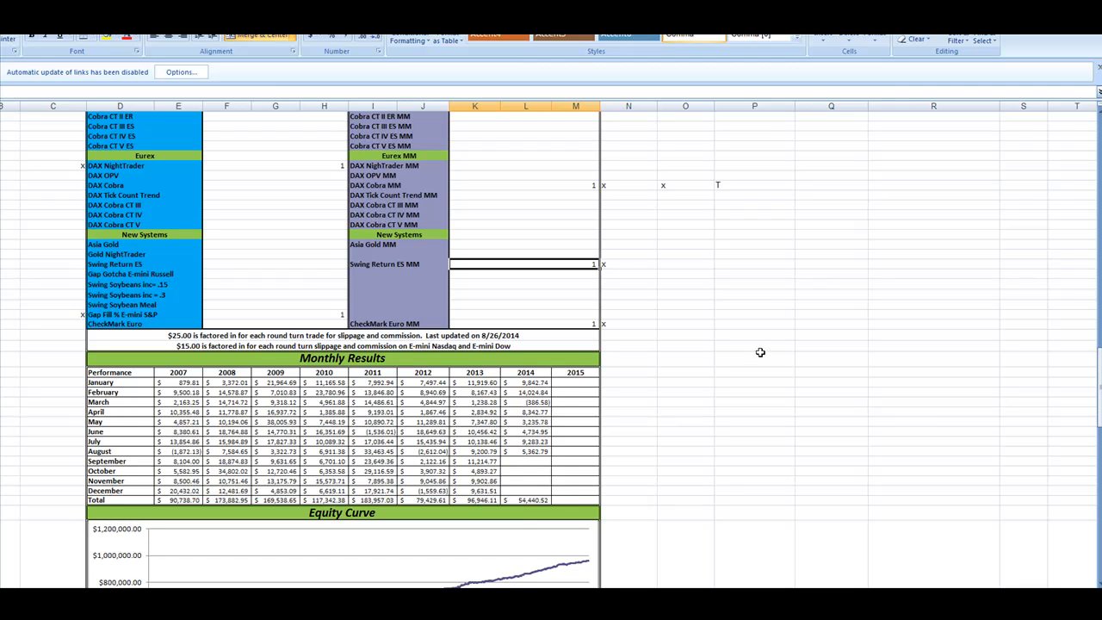
mouse_move(756, 350)
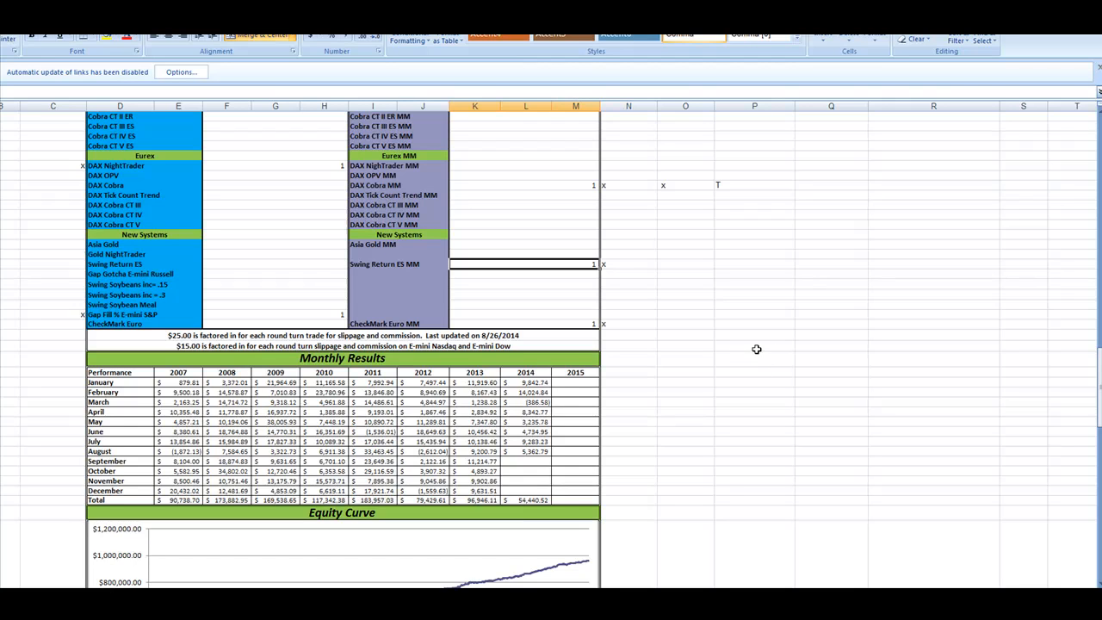
mouse_move(772, 348)
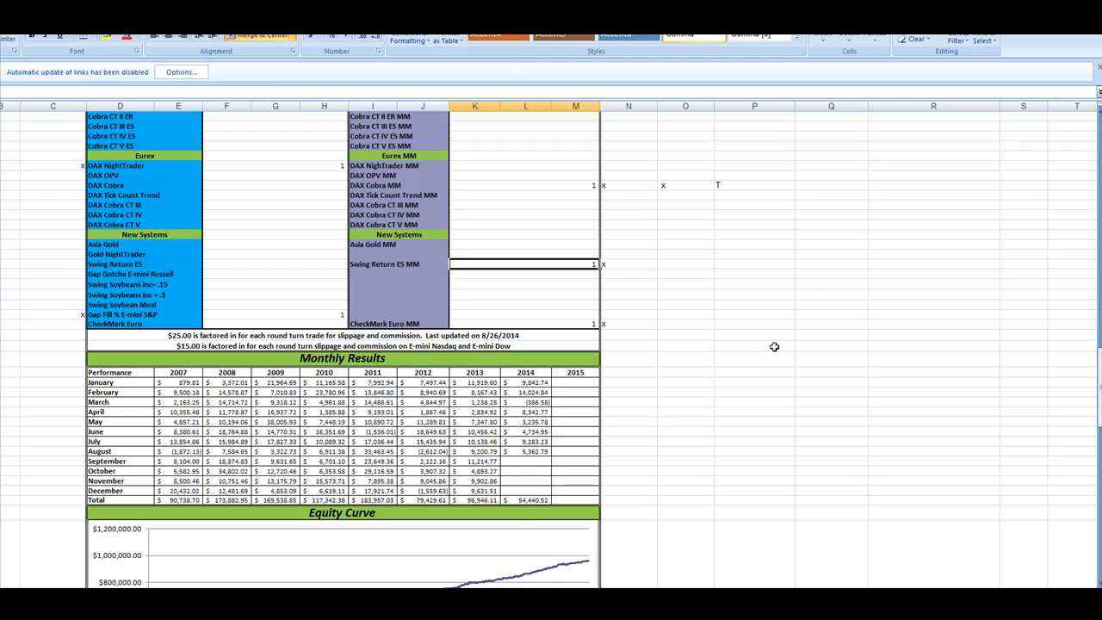
mouse_move(770, 356)
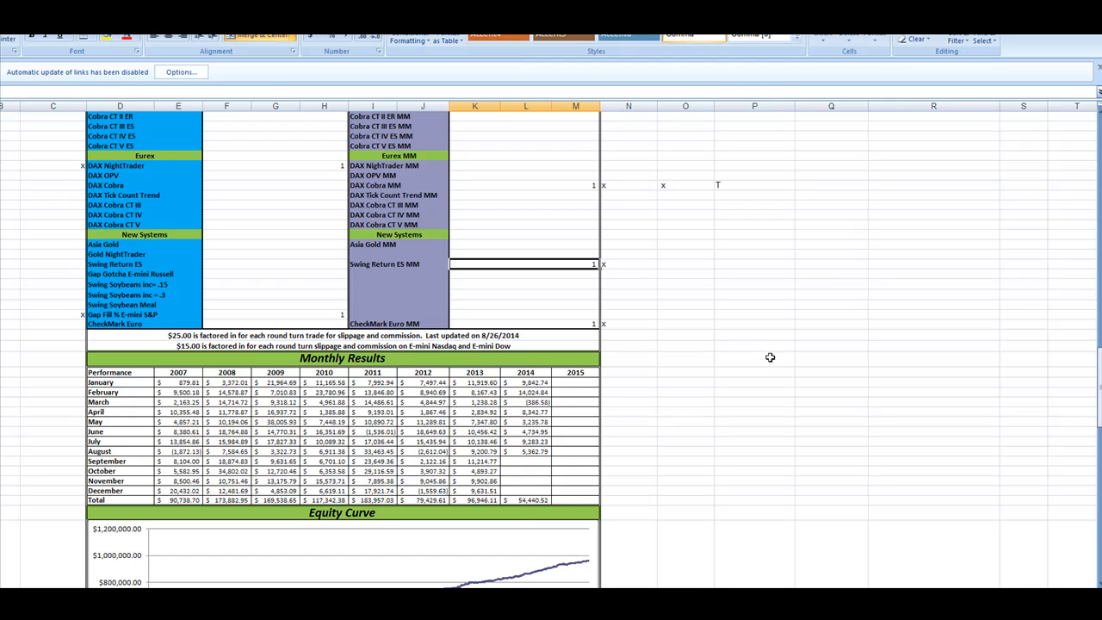
mouse_move(830, 377)
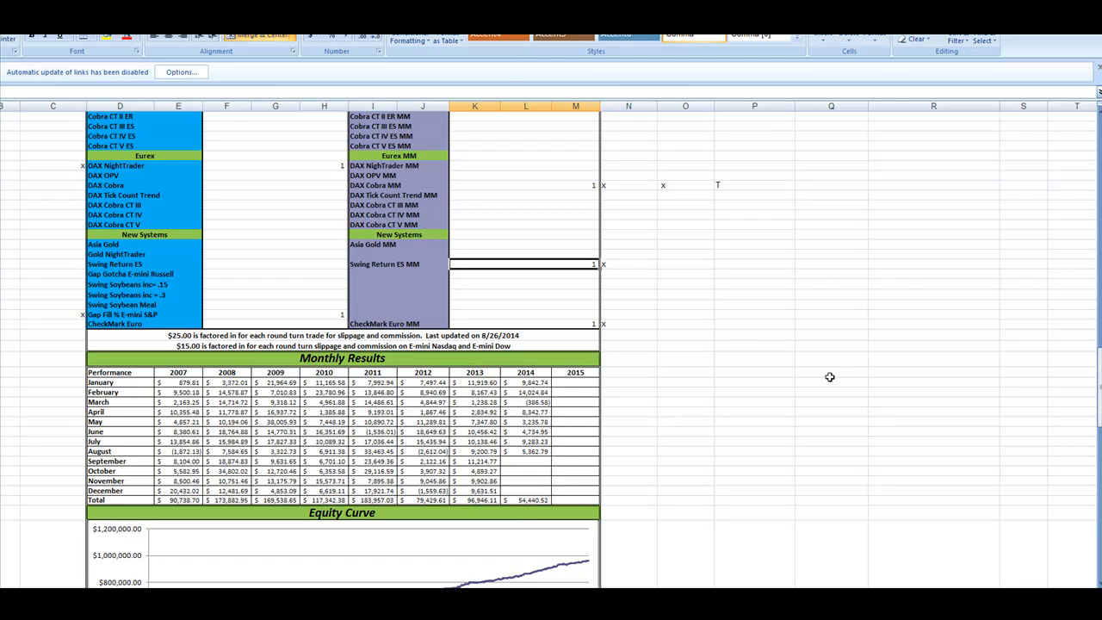
Scroll through the sheet between the equity curve and the Performance Statistics header
scroll("down", 3)
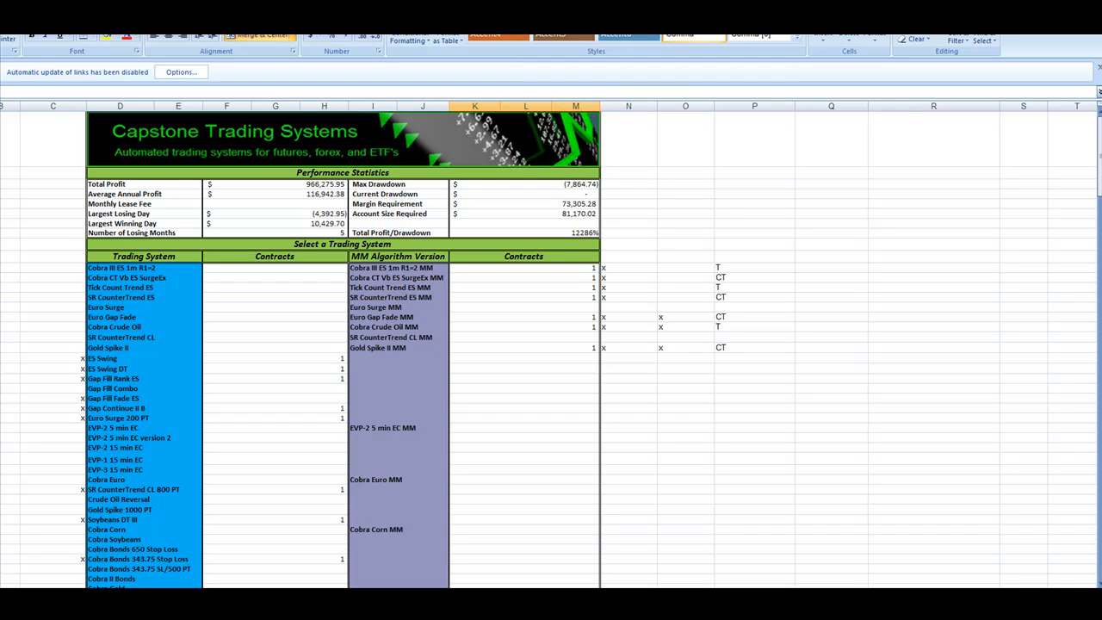
mouse_move(741, 436)
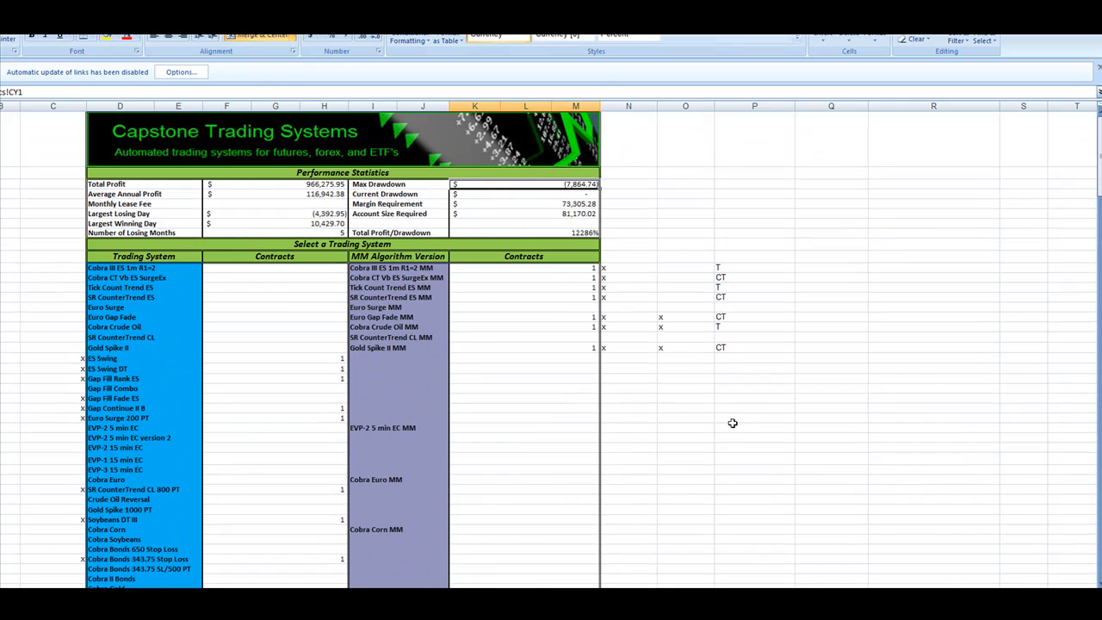
scroll("down", 3)
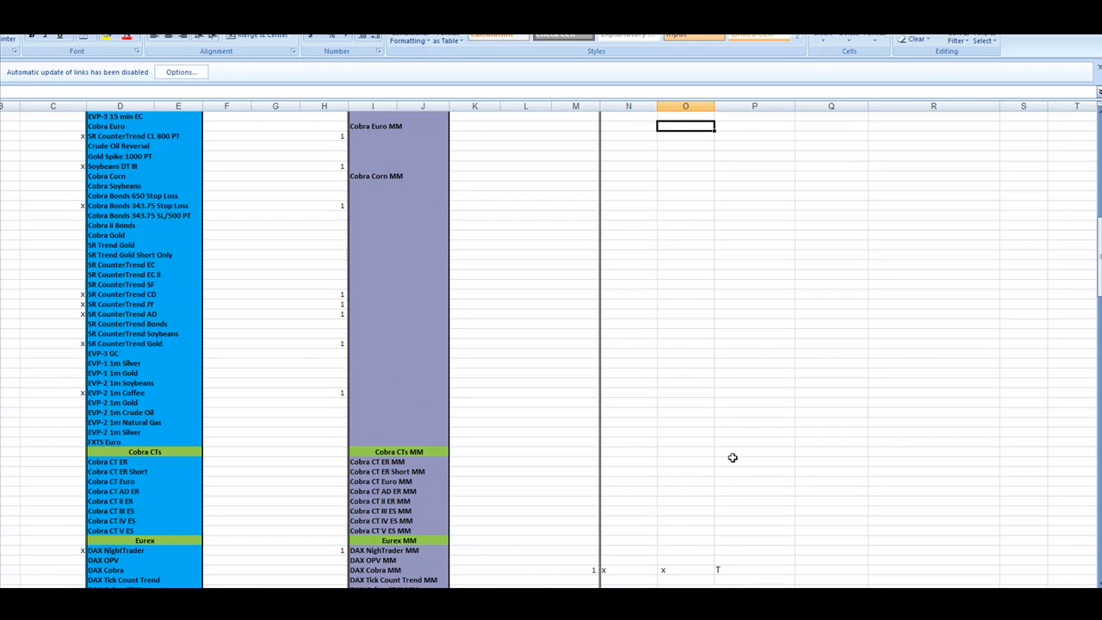
scroll("down", 3)
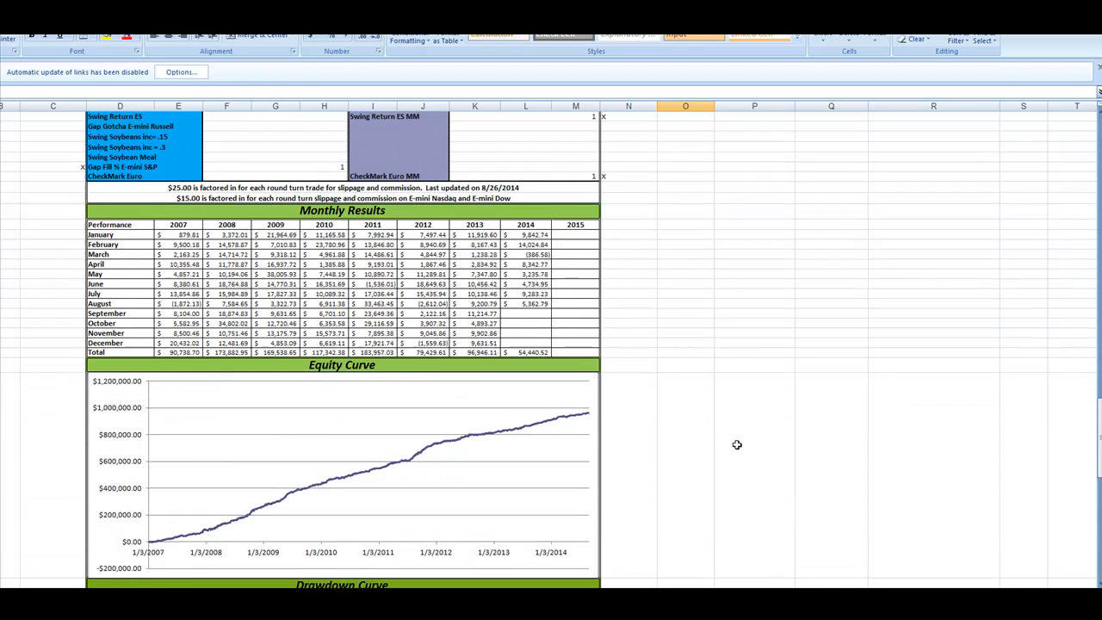
scroll("down", 3)
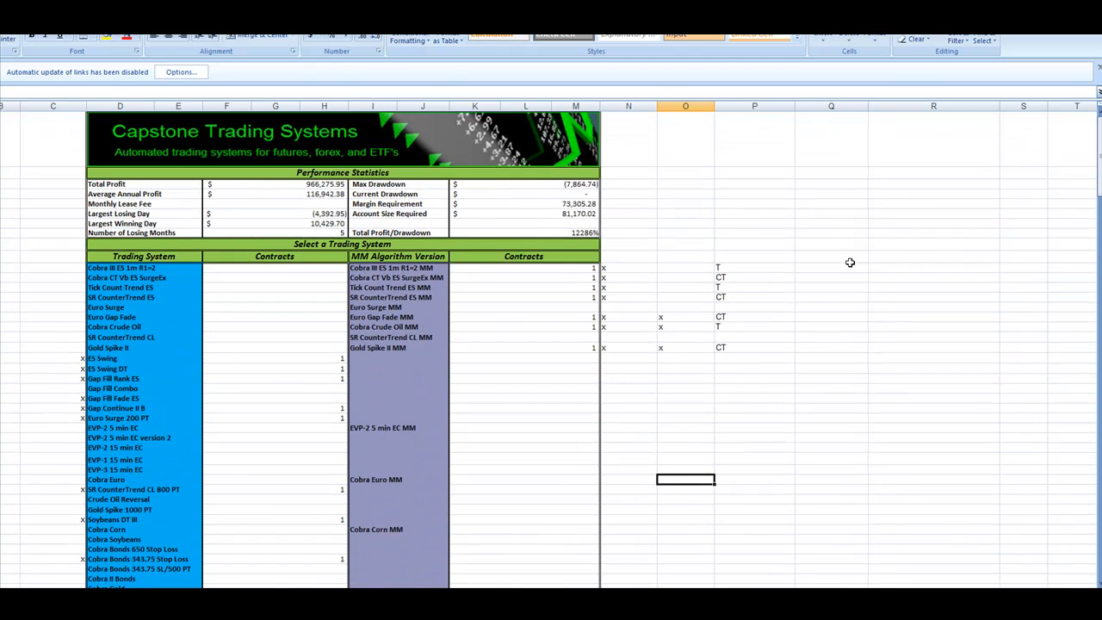
mouse_move(670, 365)
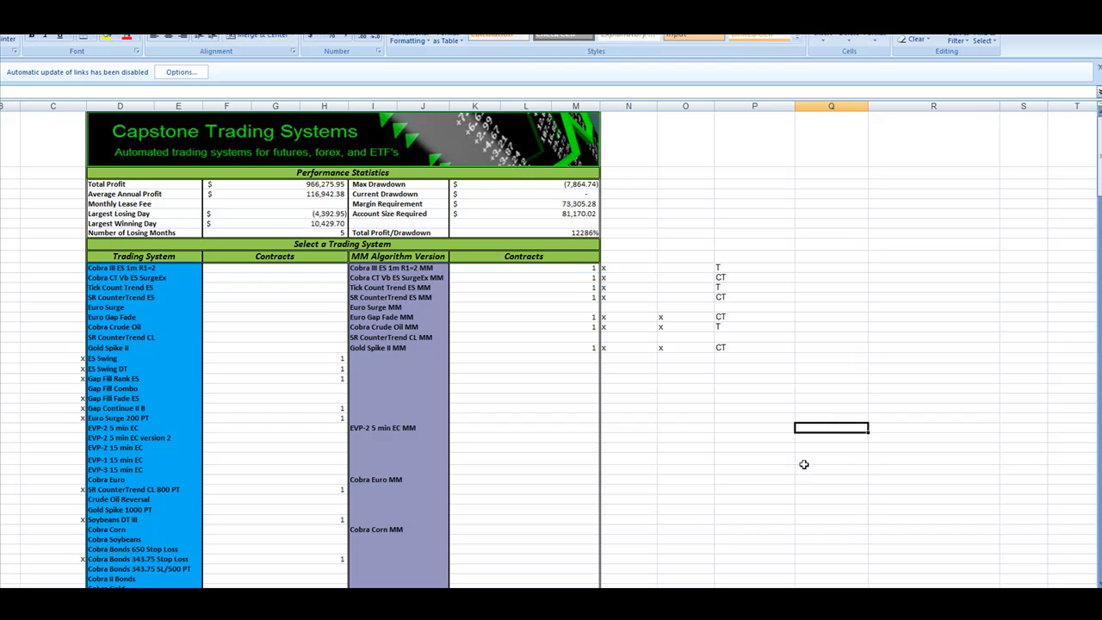
mouse_move(802, 465)
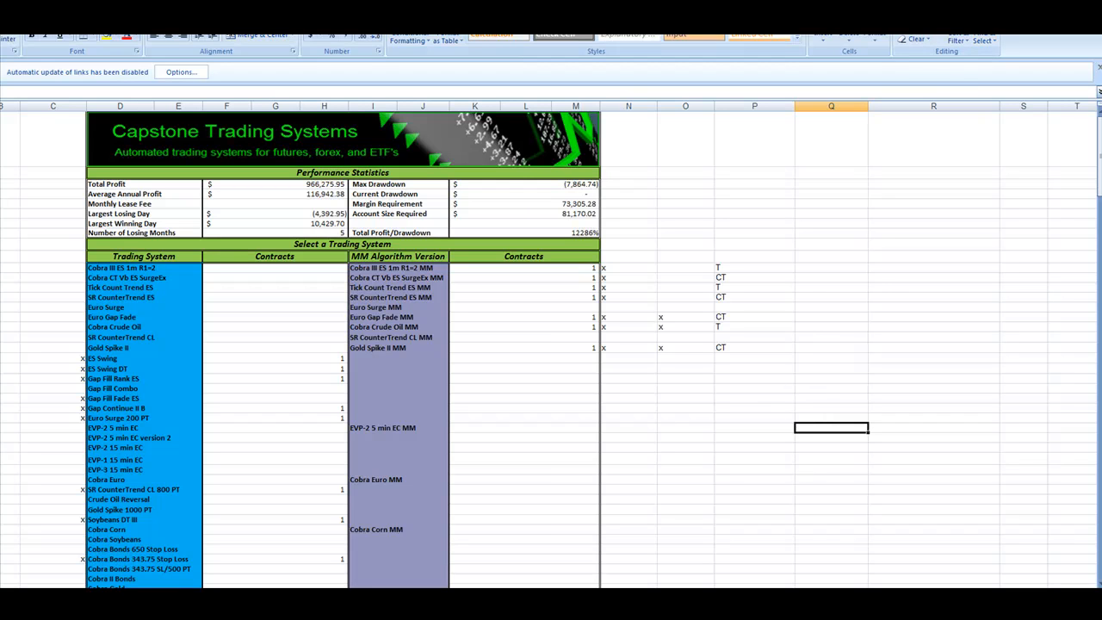